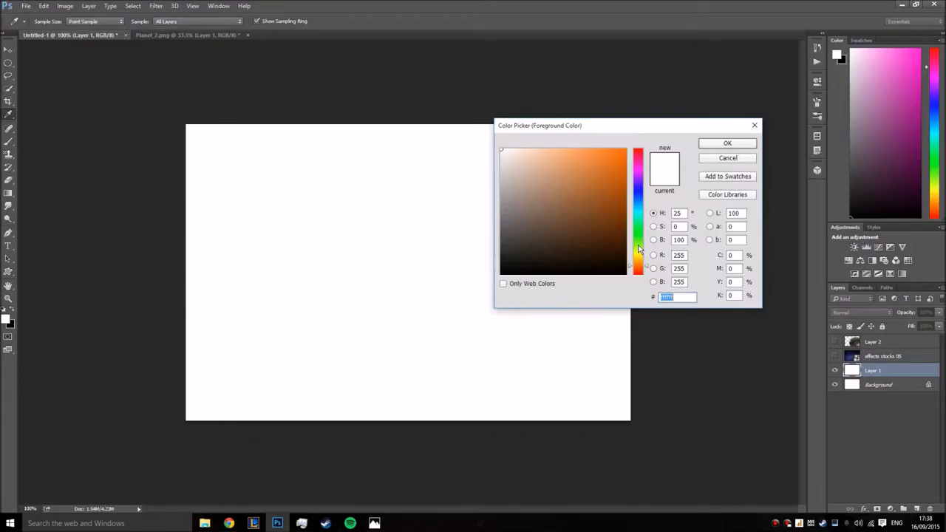
Step: Paint rainbow-coloured glow bands along the planet's lit edge on new layers
{"action": "left_click", "coordinate": [727, 142]}
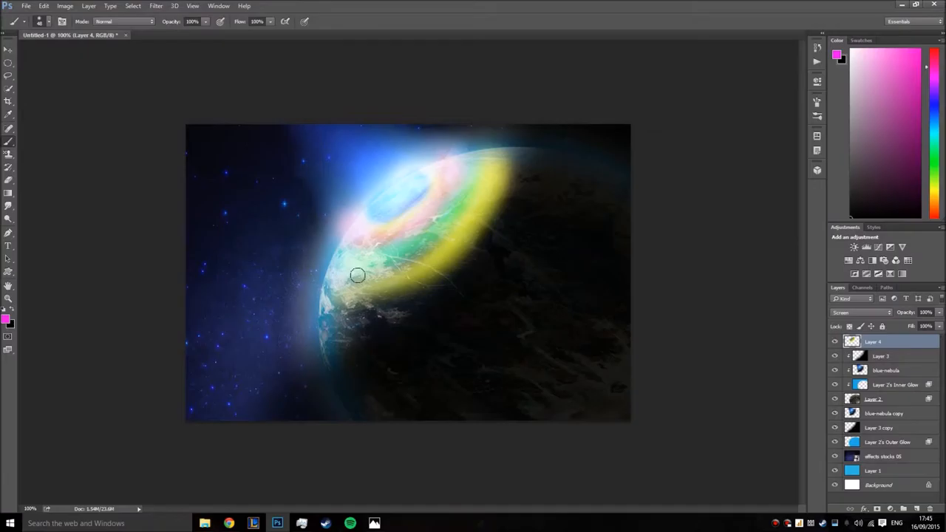
Step: Change the glow layers' blending mode so the glow fades softly into the edge
{"action": "left_click", "coordinate": [885, 442]}
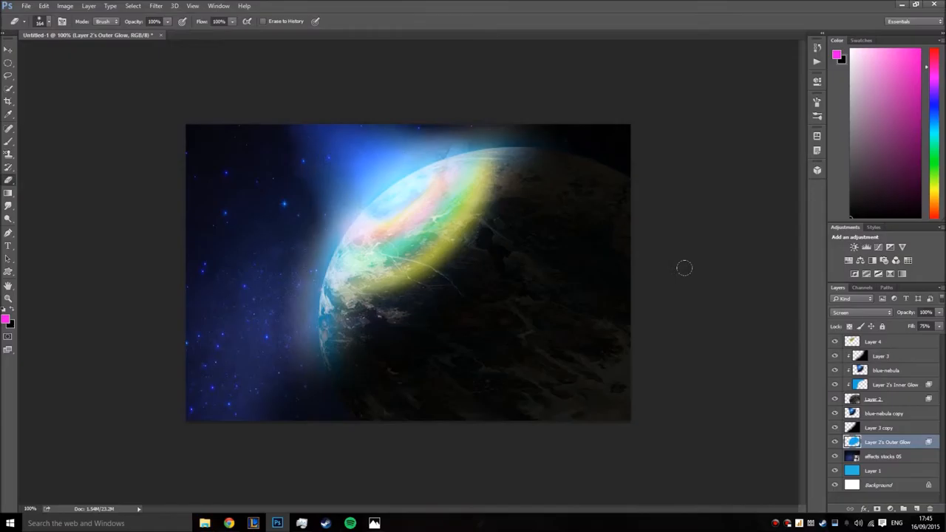
{"action": "left_click", "coordinate": [857, 312]}
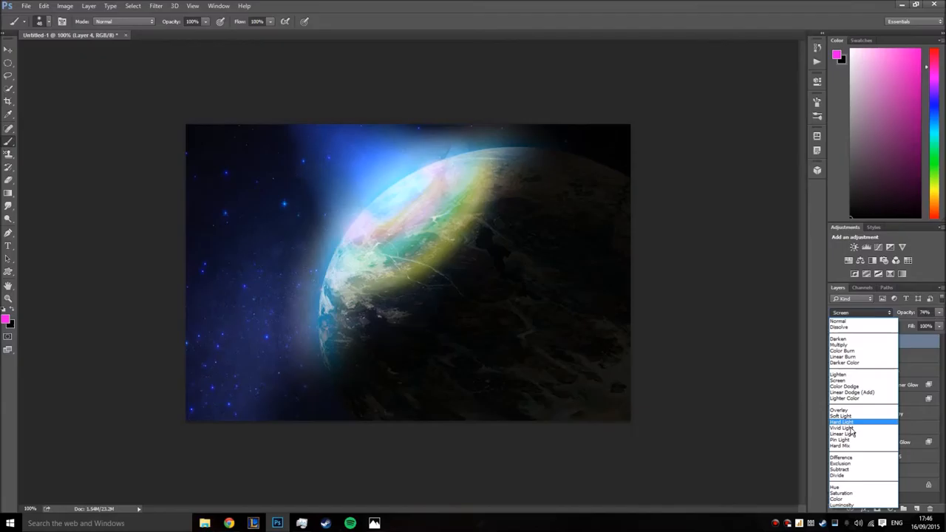